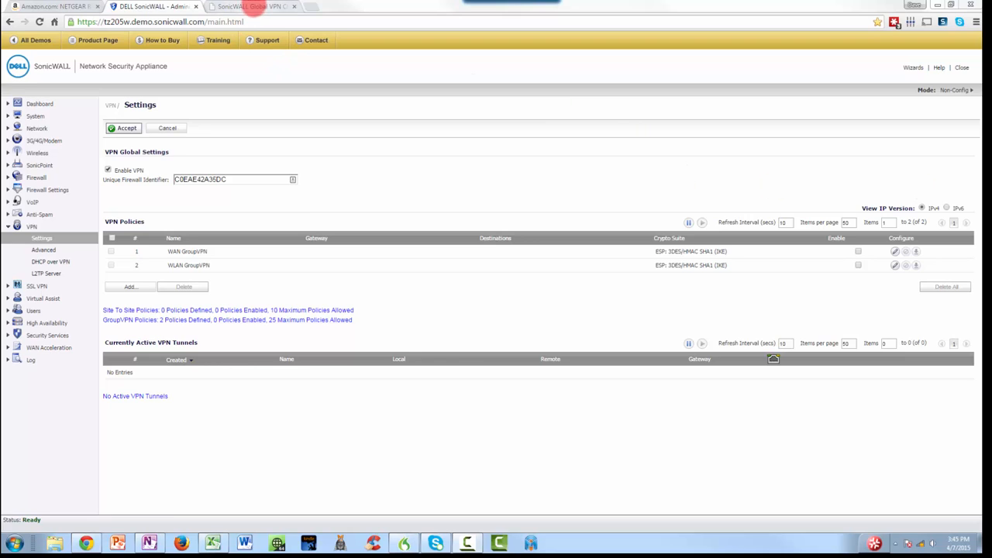
Switch to the Global VPN Client download tab listing 32-bit and 64-bit Windows clients.
left_click(248, 6)
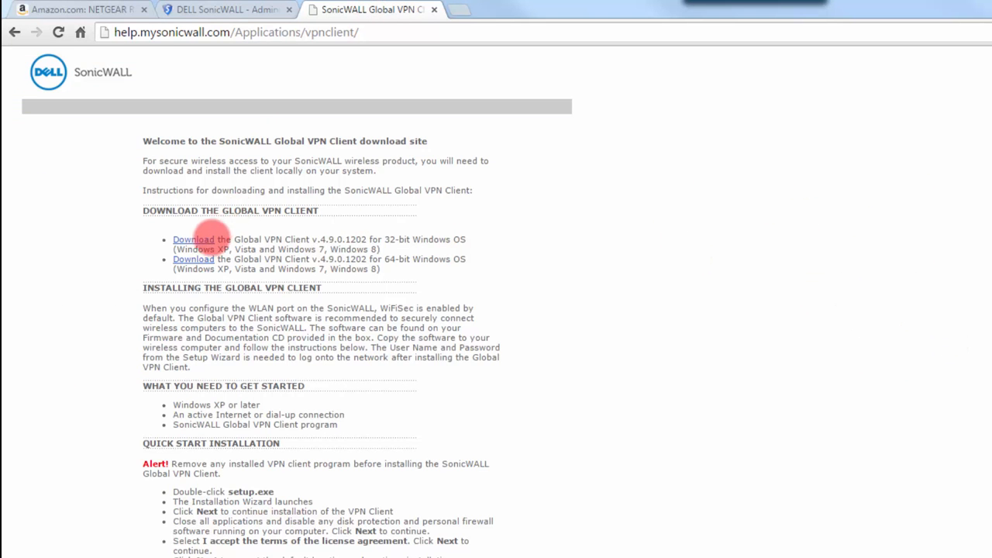
mouse_move(279, 64)
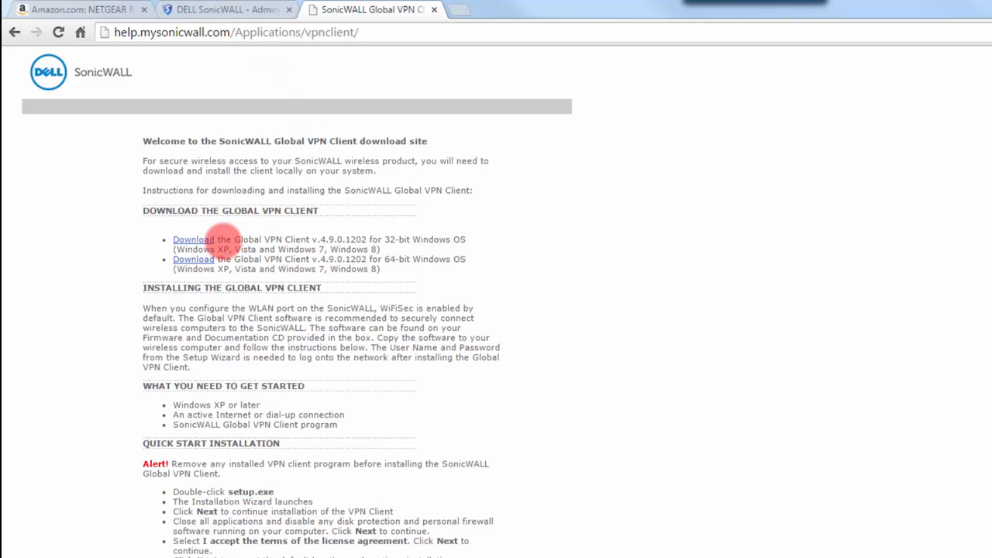
mouse_move(487, 241)
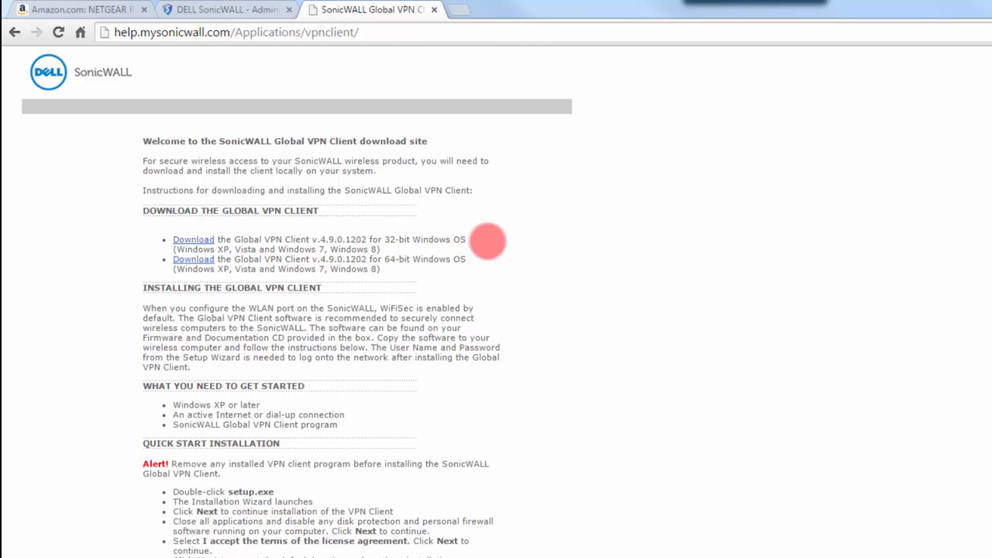
mouse_move(729, 295)
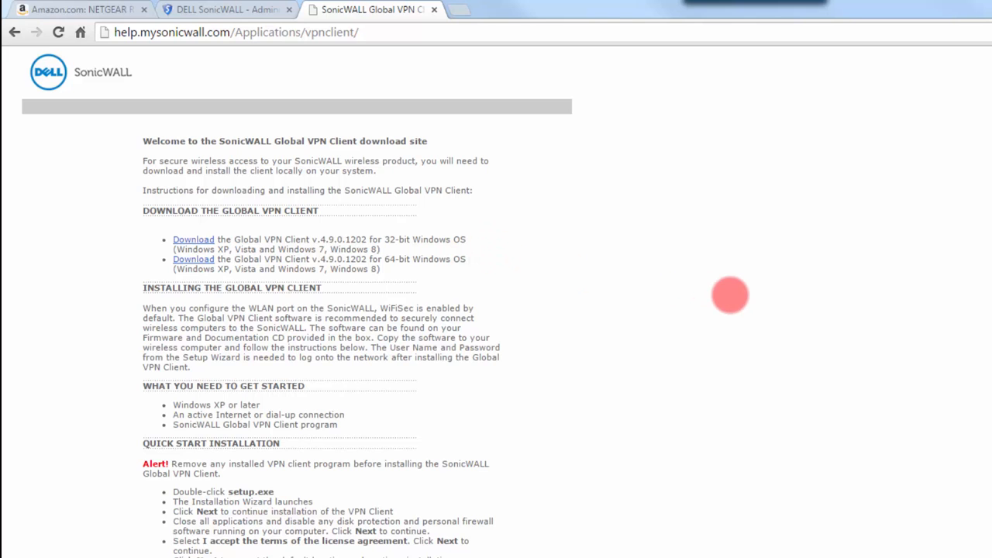
mouse_move(754, 309)
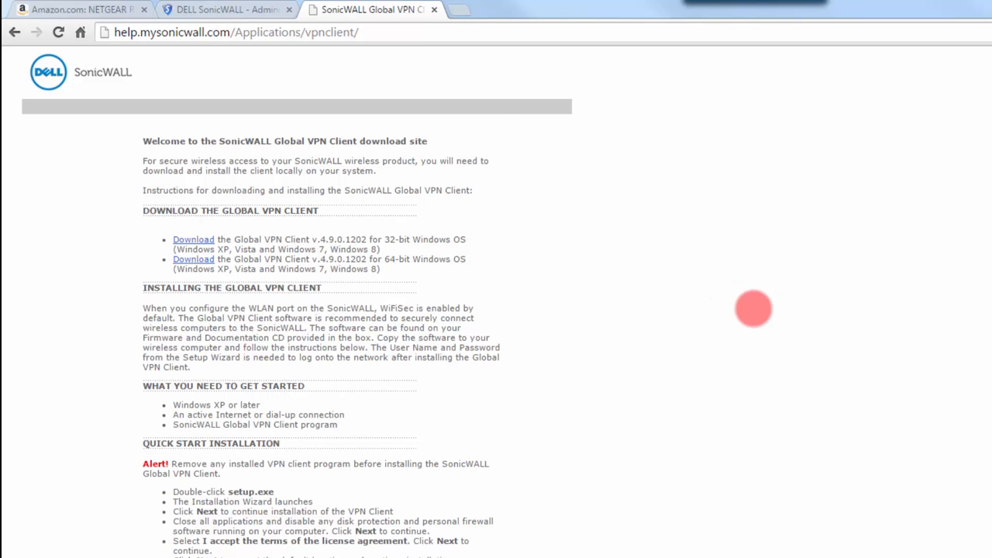
mouse_move(513, 82)
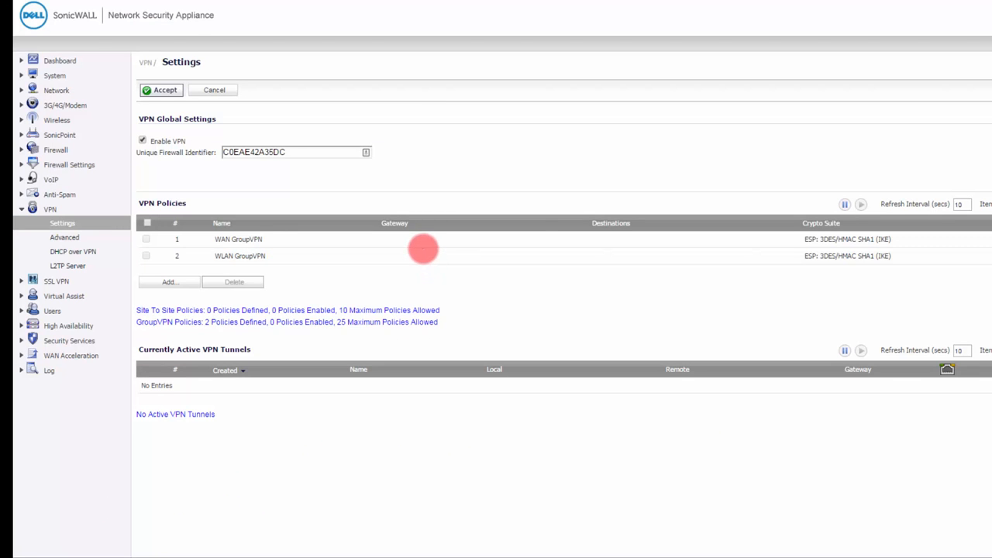
mouse_move(836, 320)
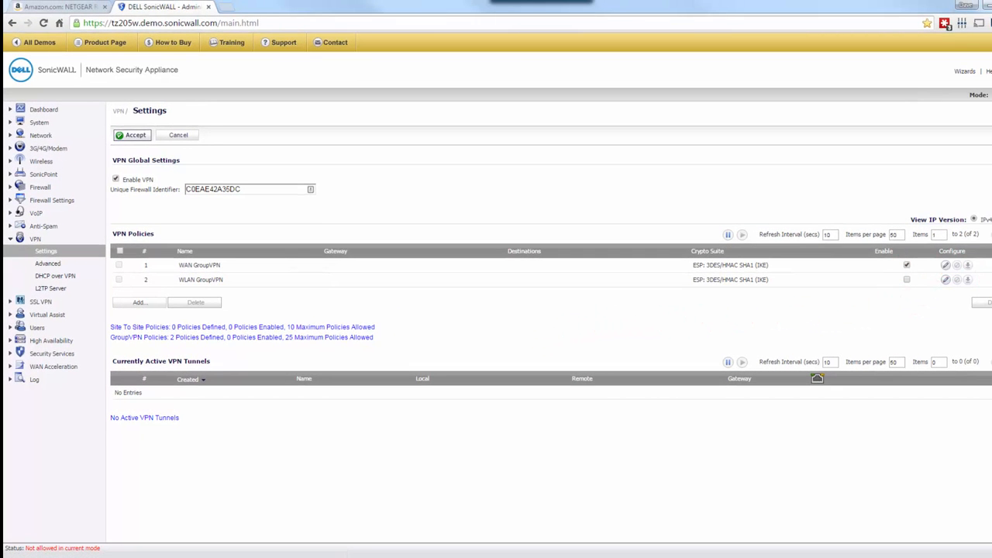
Open the WAN GroupVPN policy window showing its IKE preshared-secret security settings.
left_click(945, 264)
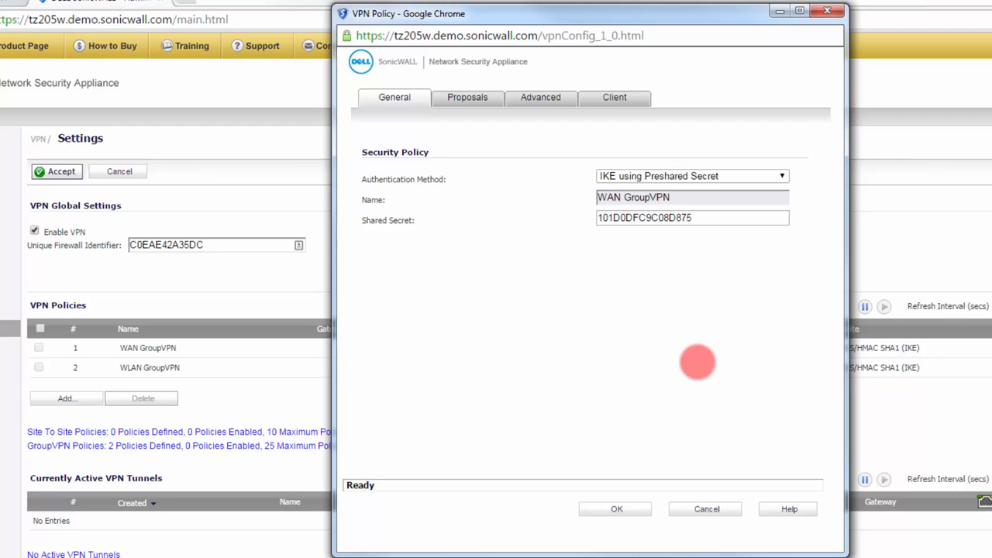
mouse_move(717, 343)
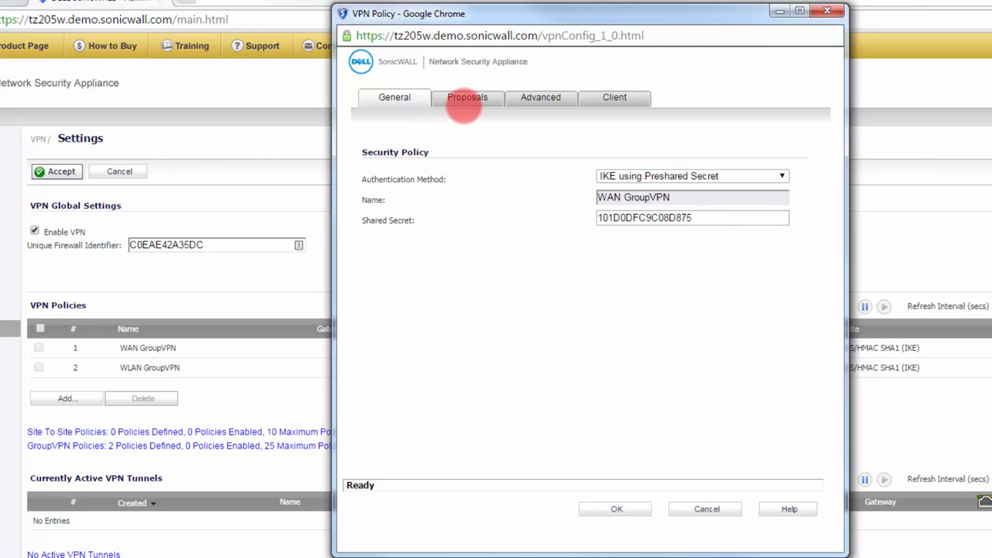
Set both IKE Phase 1 and IPsec Phase 2 encryption to AES-256.
left_click(468, 97)
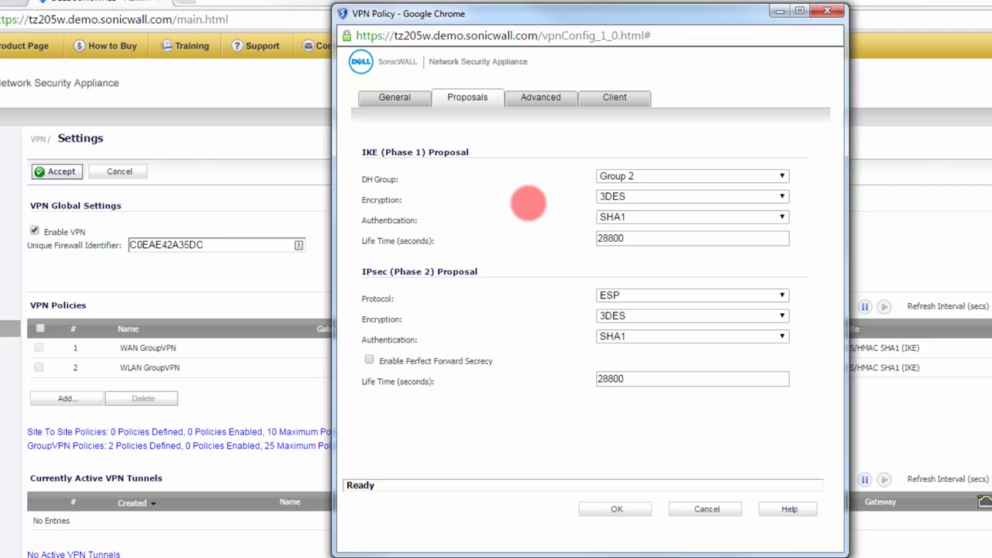
mouse_move(528, 251)
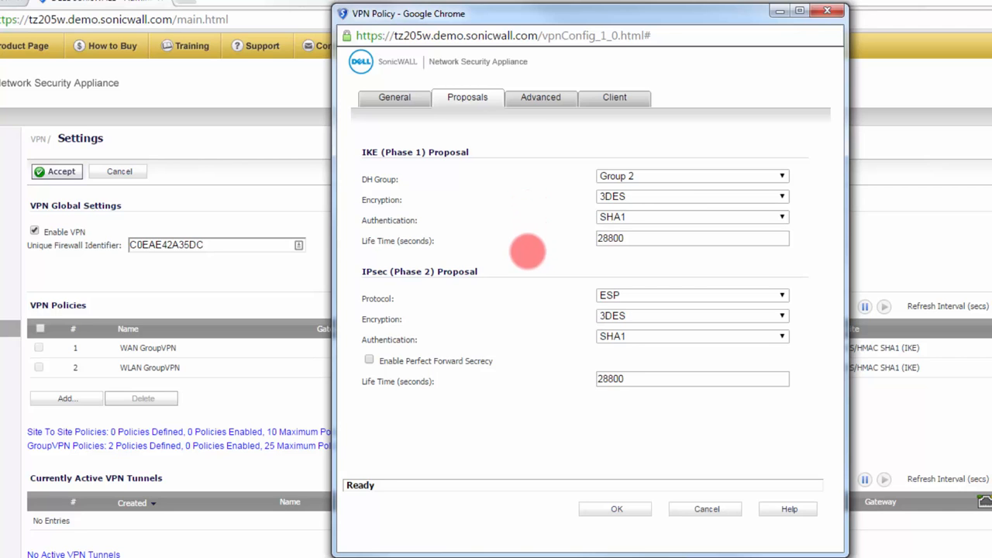
mouse_move(821, 209)
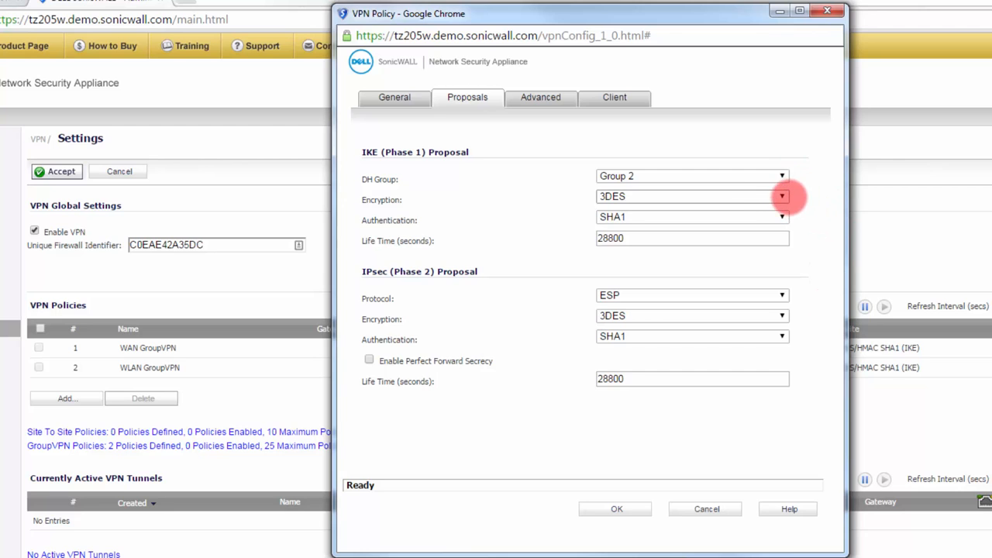
left_click(782, 196)
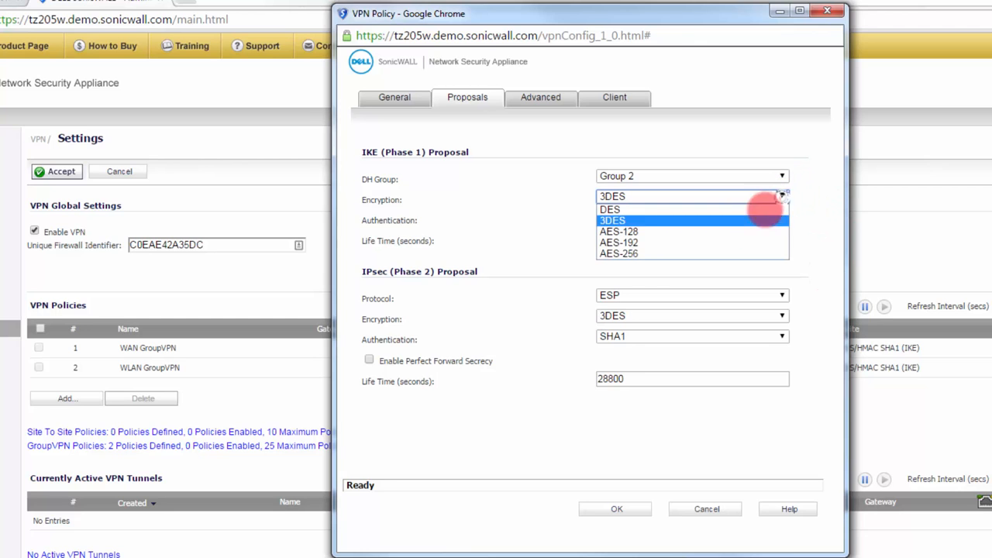
left_click(619, 253)
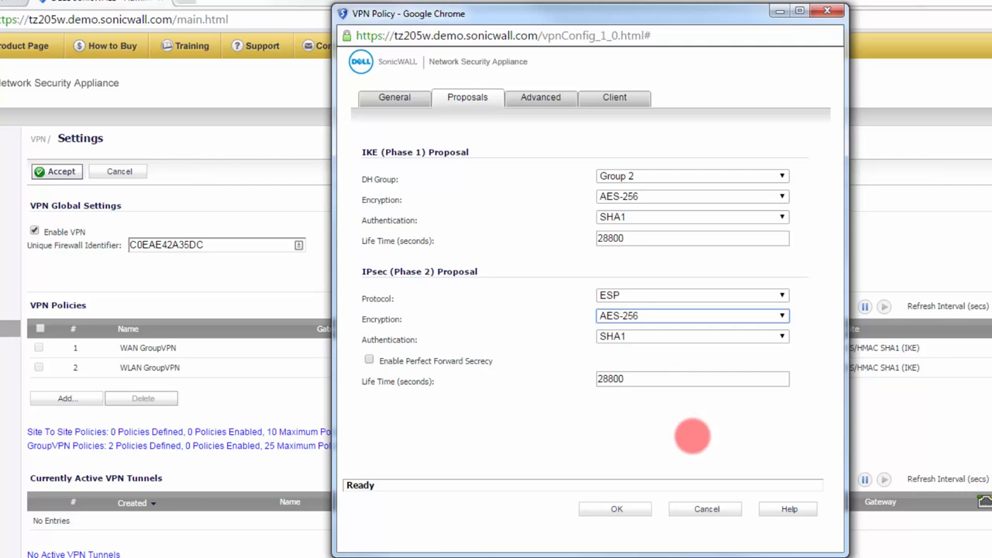
left_click(540, 96)
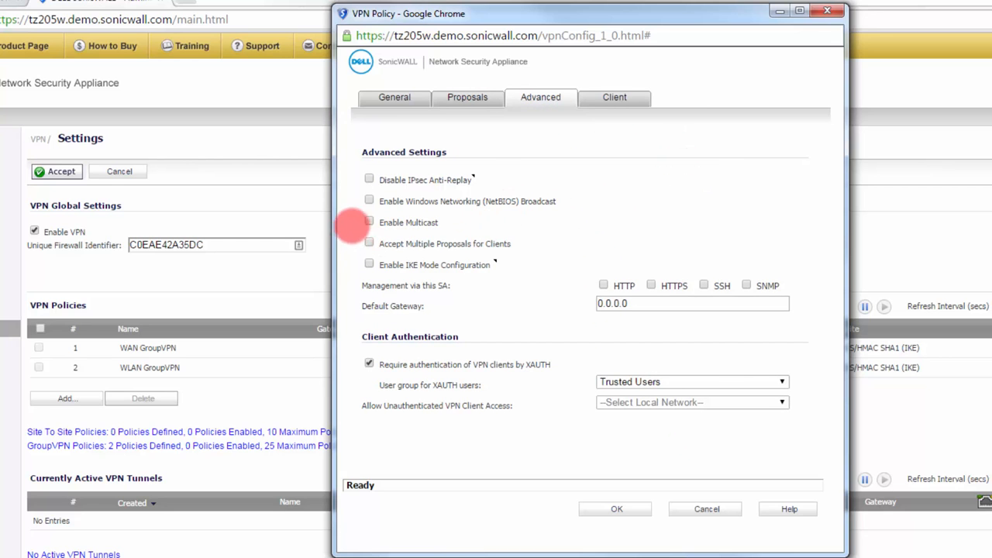
Enable Windows Networking (NetBIOS) Broadcast and Accept Multiple Proposals for Clients.
left_click(369, 200)
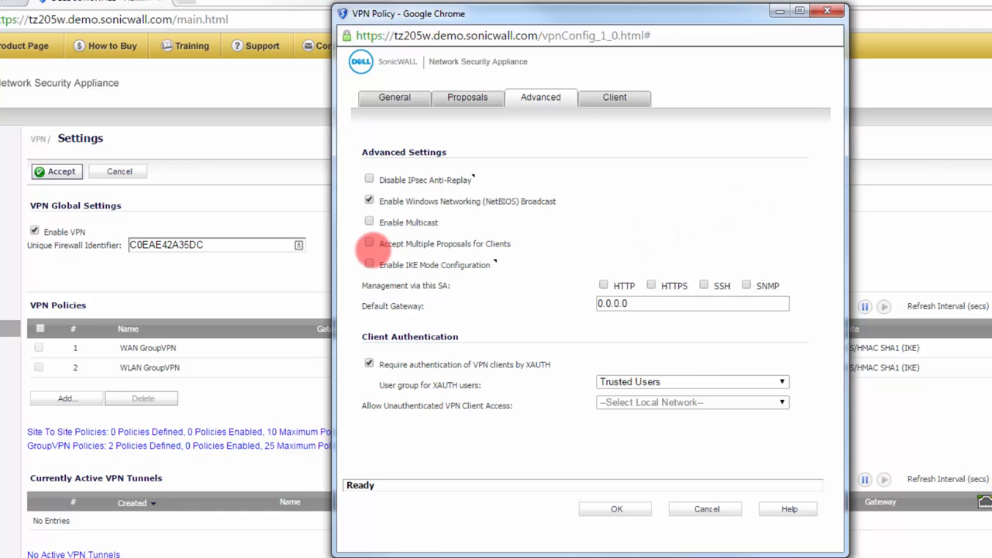
left_click(369, 244)
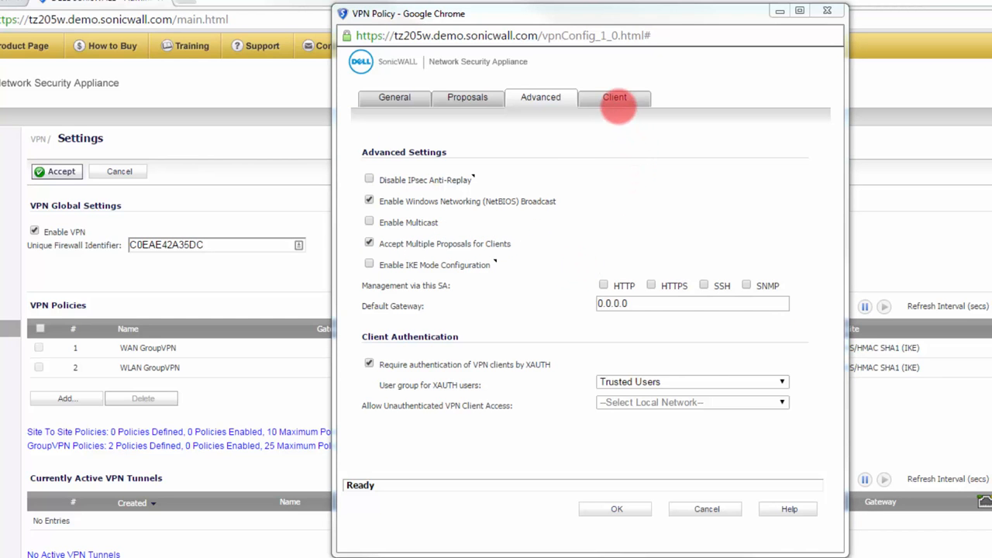
Change Allow Connections to from Split Tunnels to This Gateway Only on the Client tab.
left_click(615, 97)
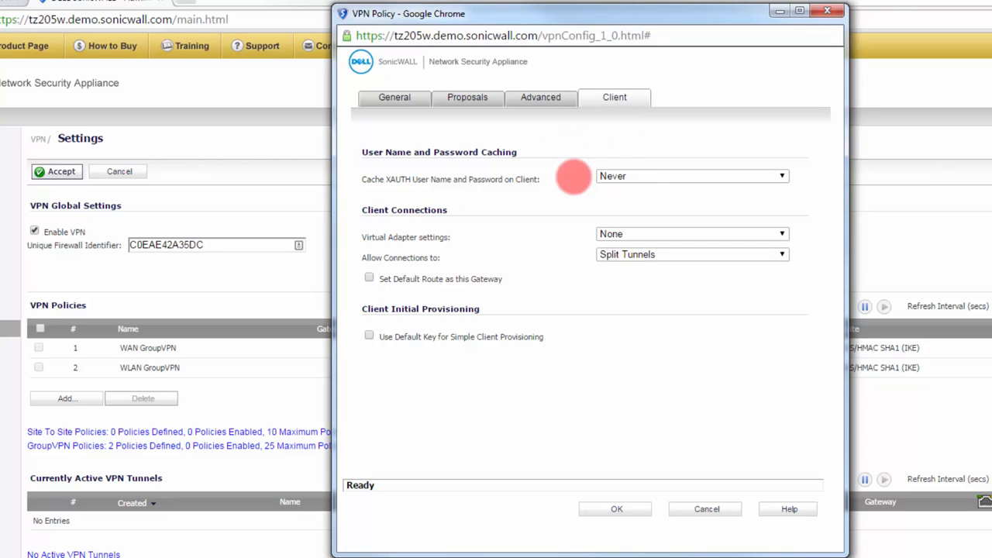
mouse_move(643, 187)
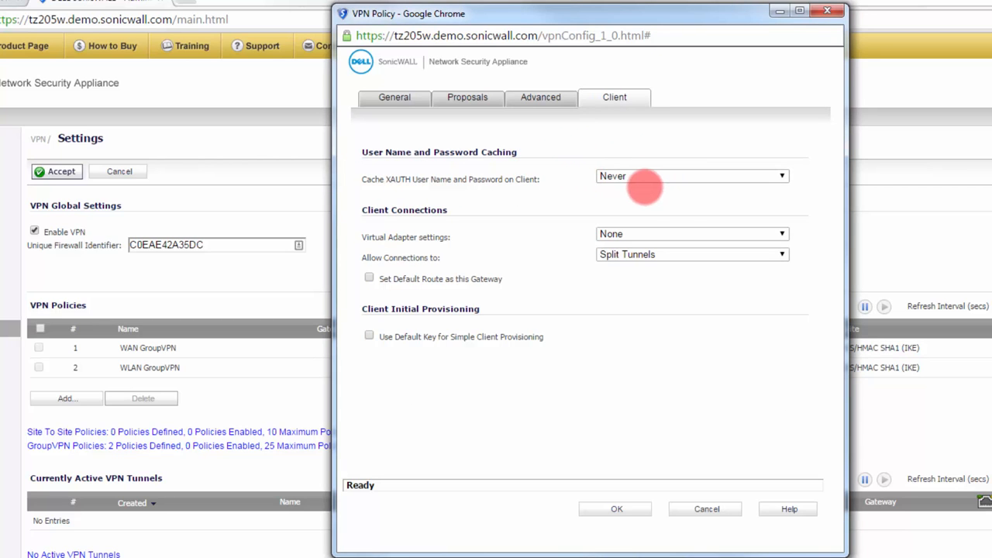
mouse_move(694, 172)
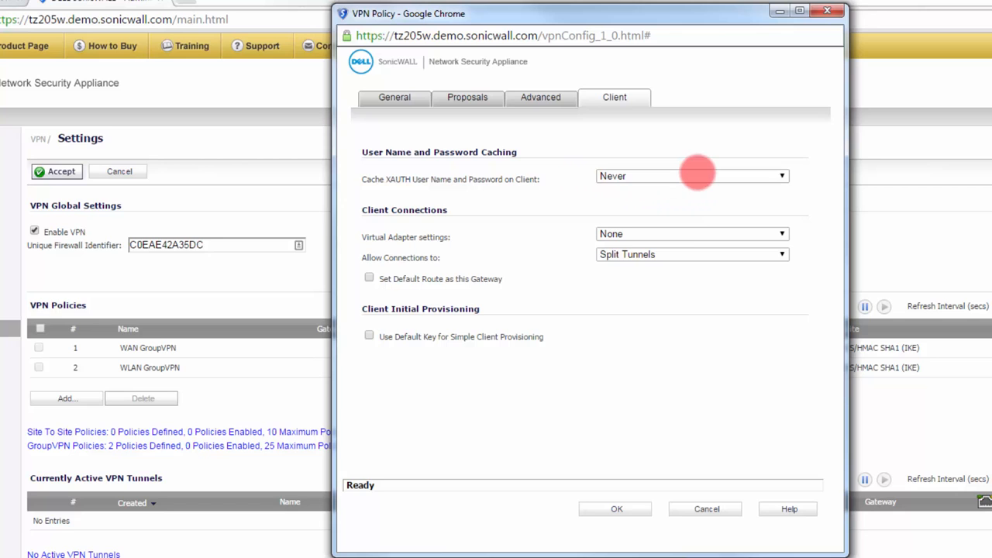
mouse_move(685, 217)
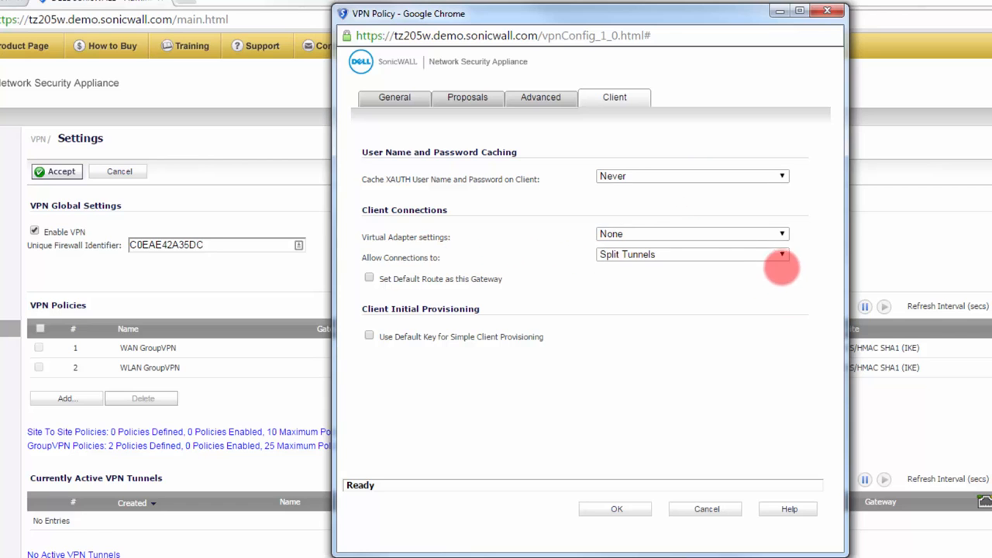
left_click(781, 254)
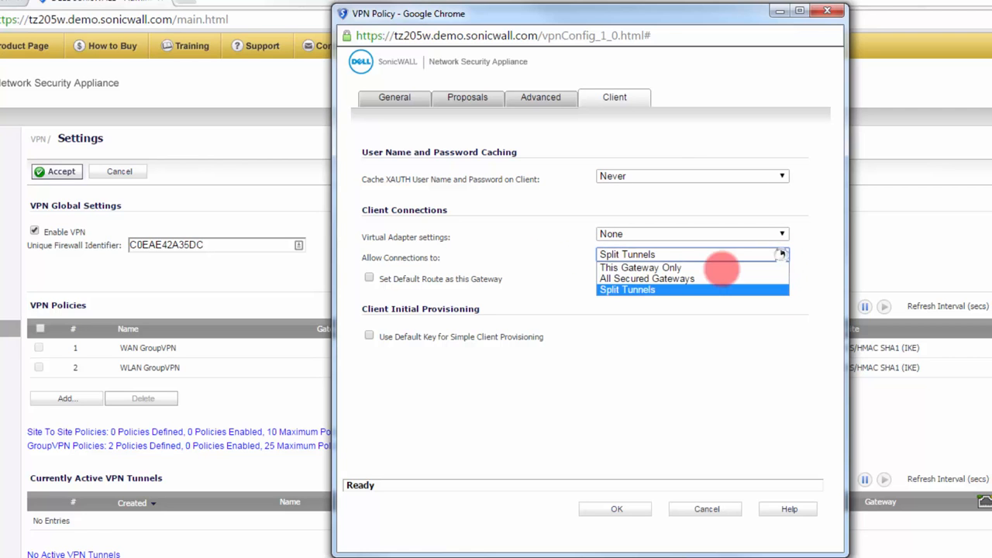
left_click(640, 268)
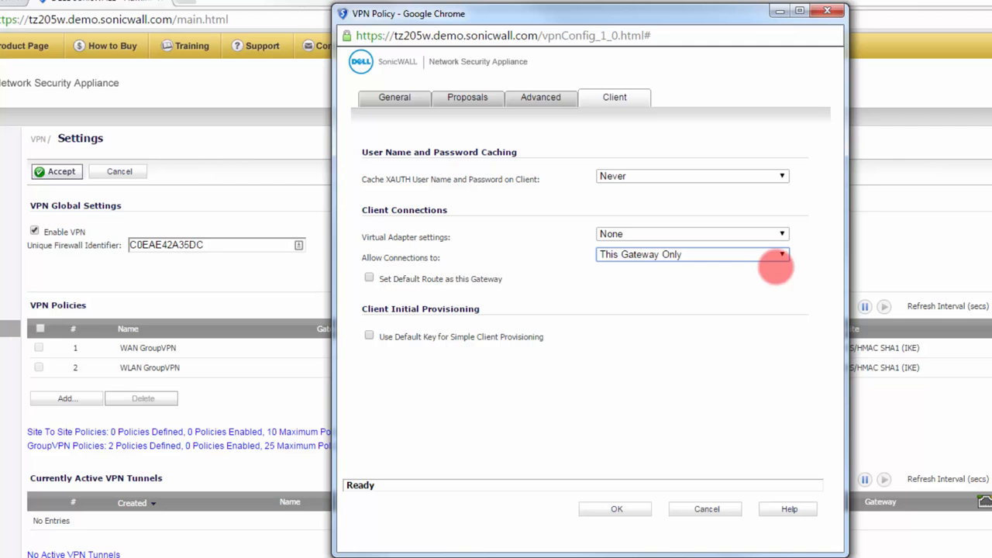
left_click(781, 254)
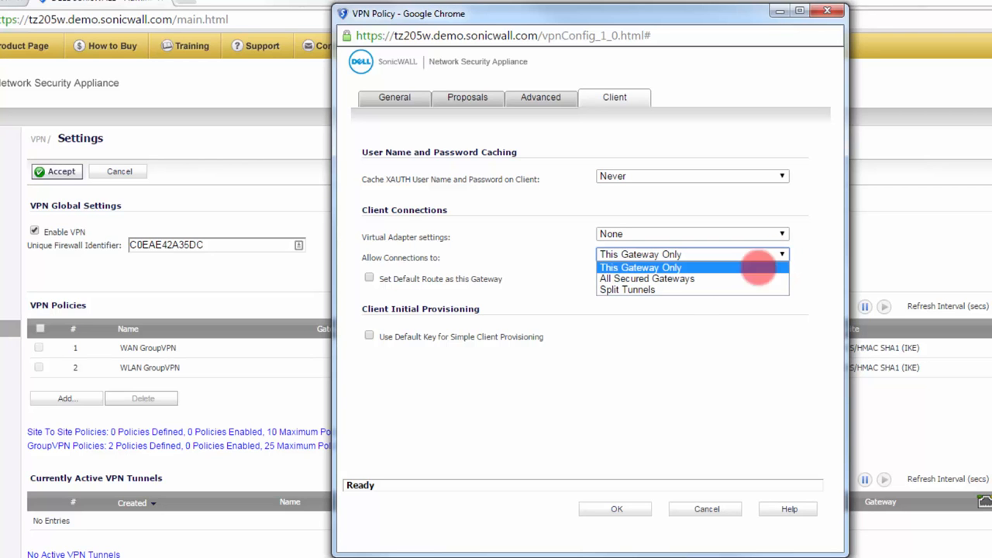
left_click(640, 266)
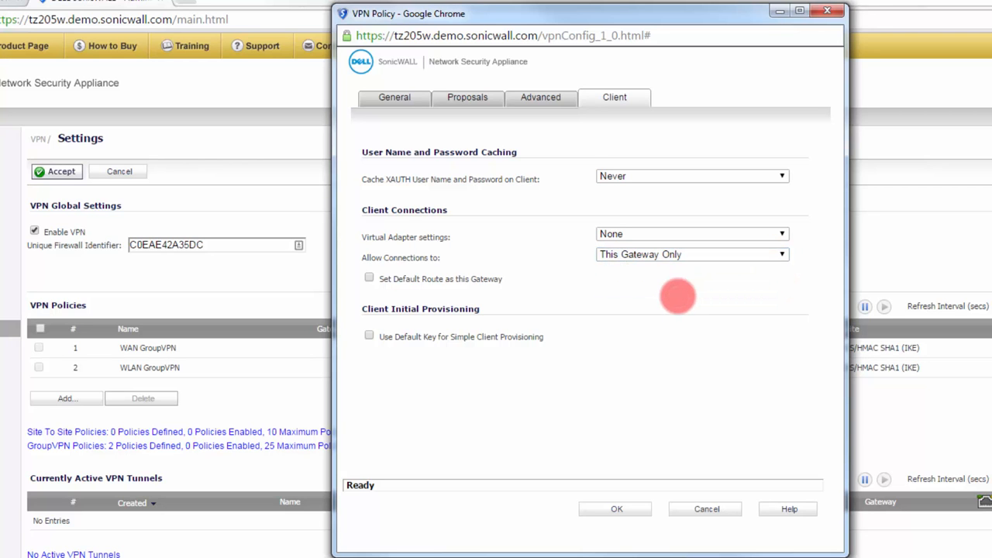
left_click(540, 97)
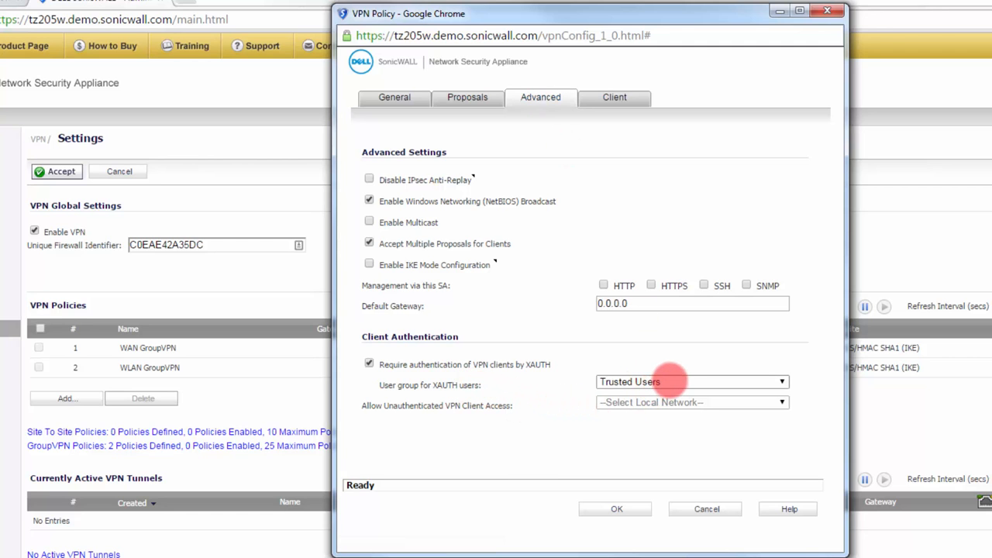
Require XAUTH authentication for VPN clients with Trusted Users as the user group.
left_click(690, 381)
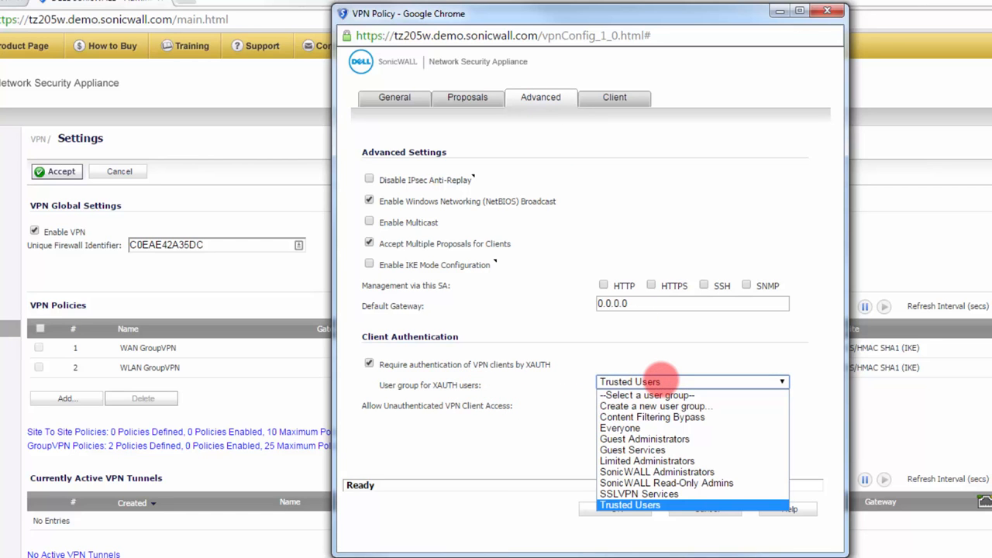
left_click(629, 504)
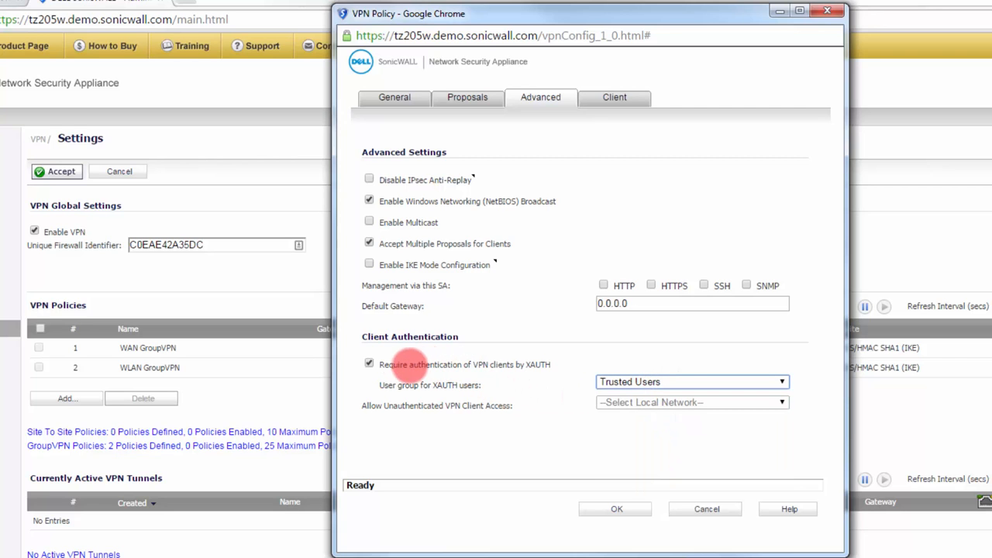
mouse_move(526, 366)
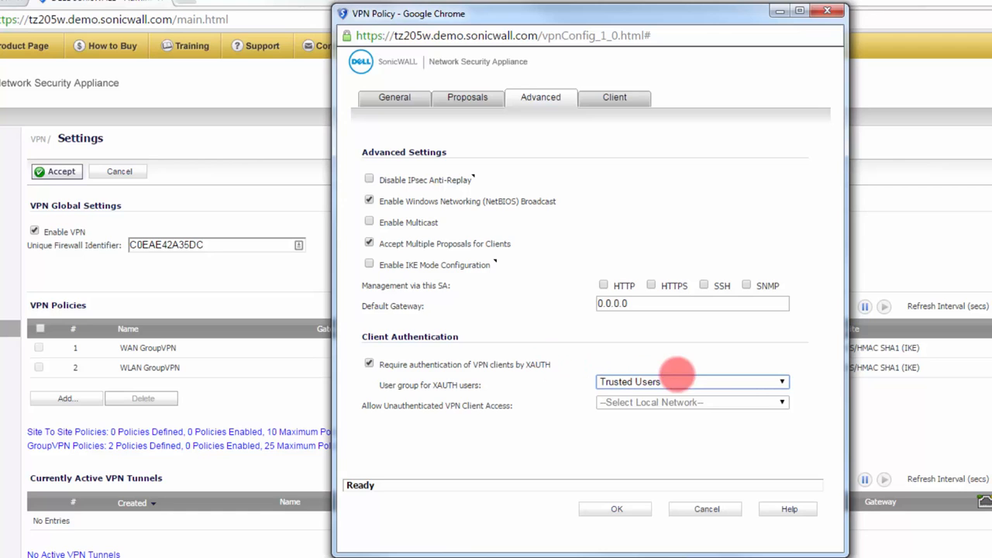
mouse_move(559, 415)
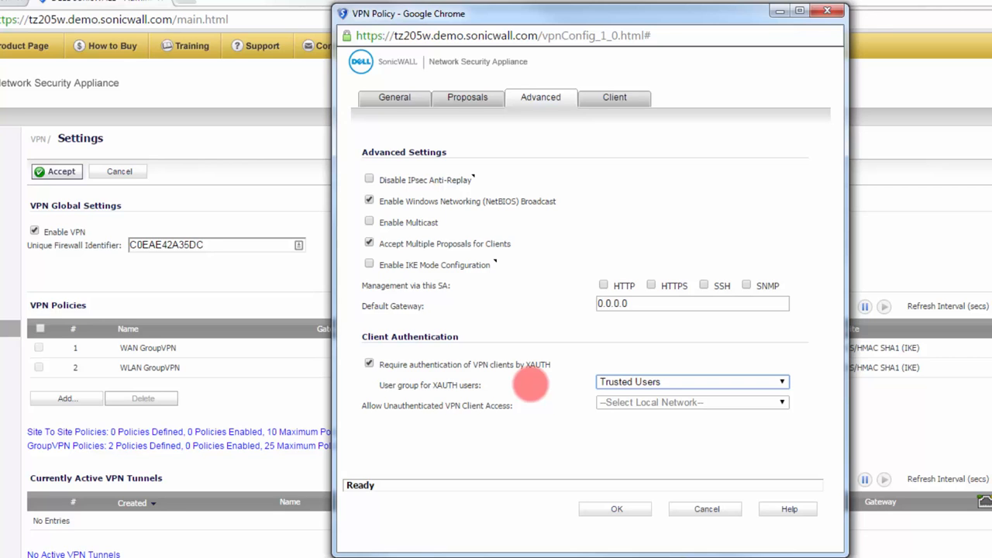
mouse_move(640, 427)
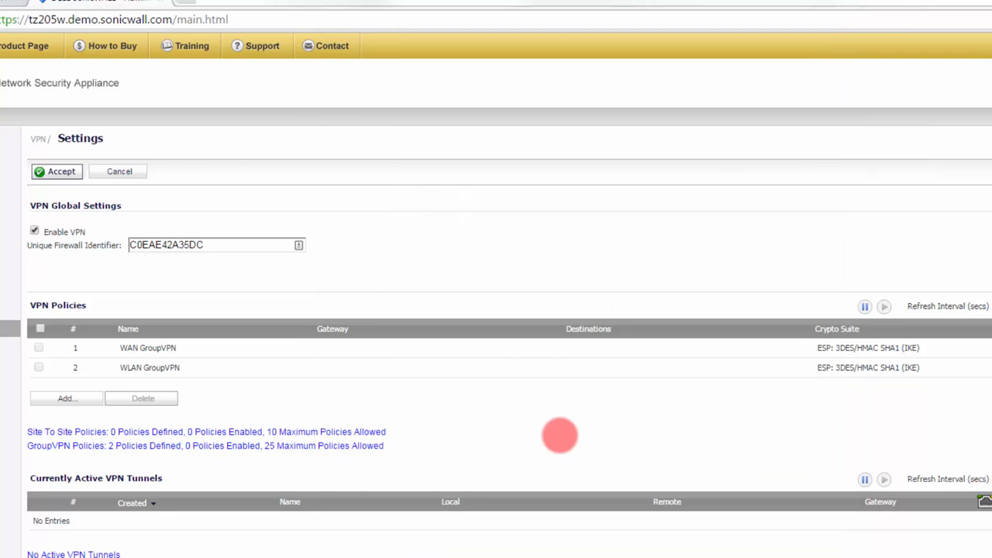
mouse_move(567, 430)
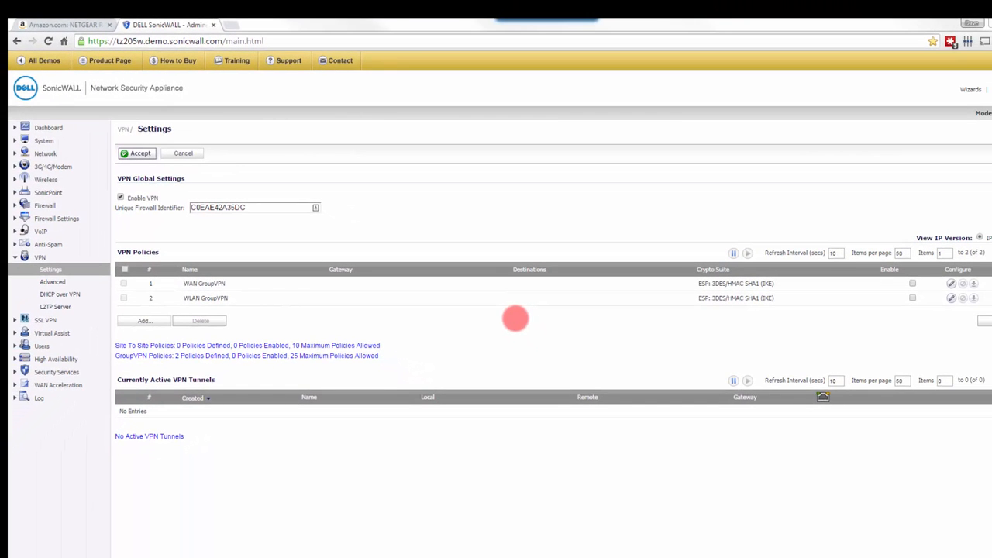
mouse_move(597, 350)
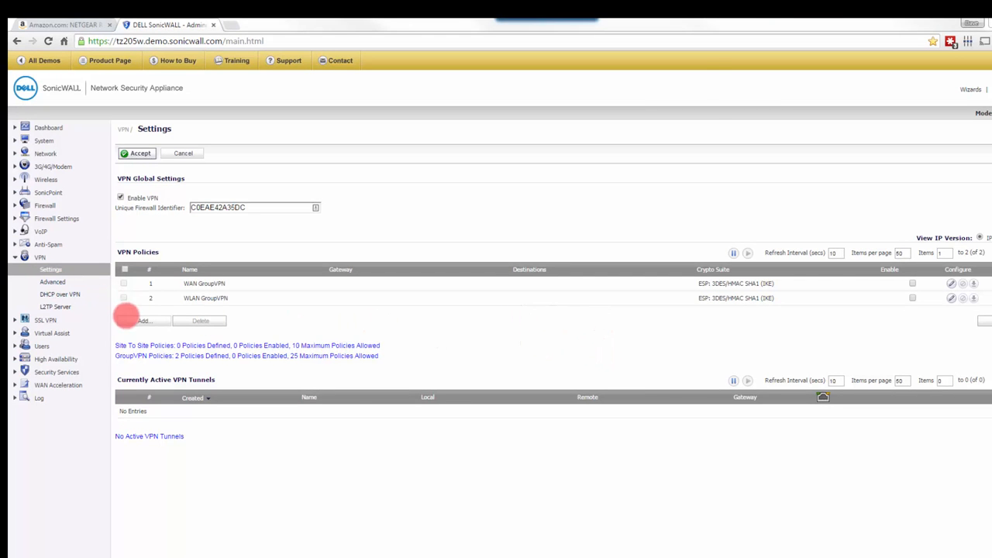
Add a new Site to Site VPN policy, glancing at its Network settings before General.
left_click(144, 320)
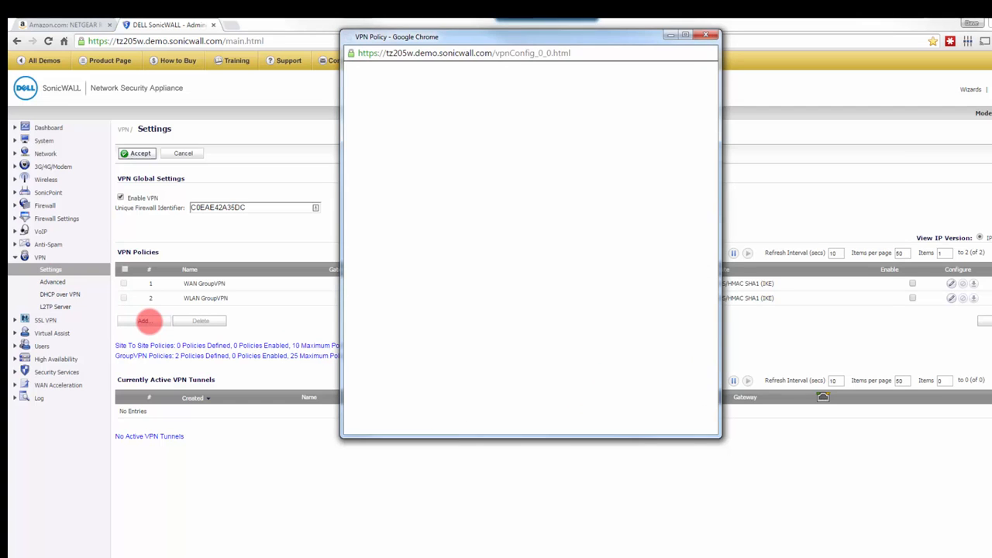
left_click(143, 321)
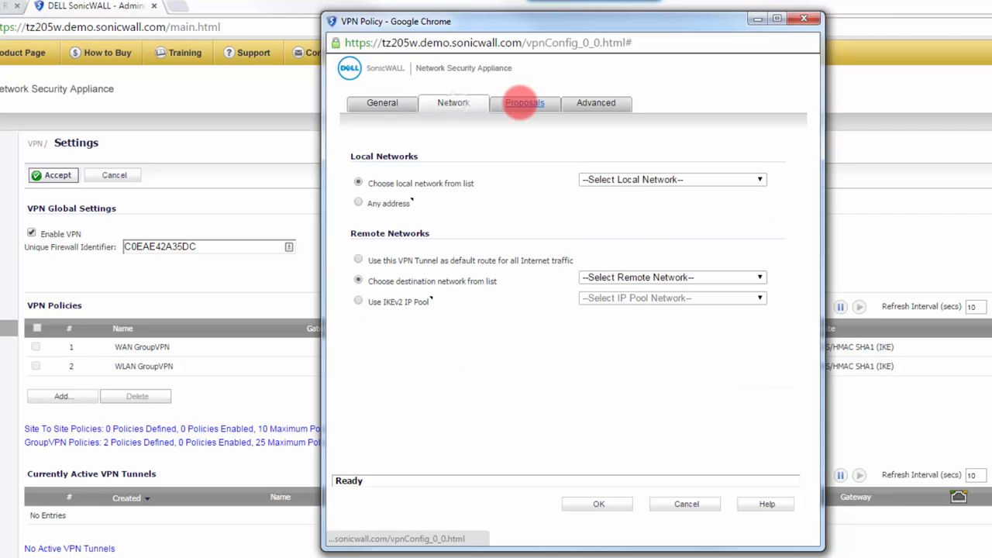
left_click(381, 102)
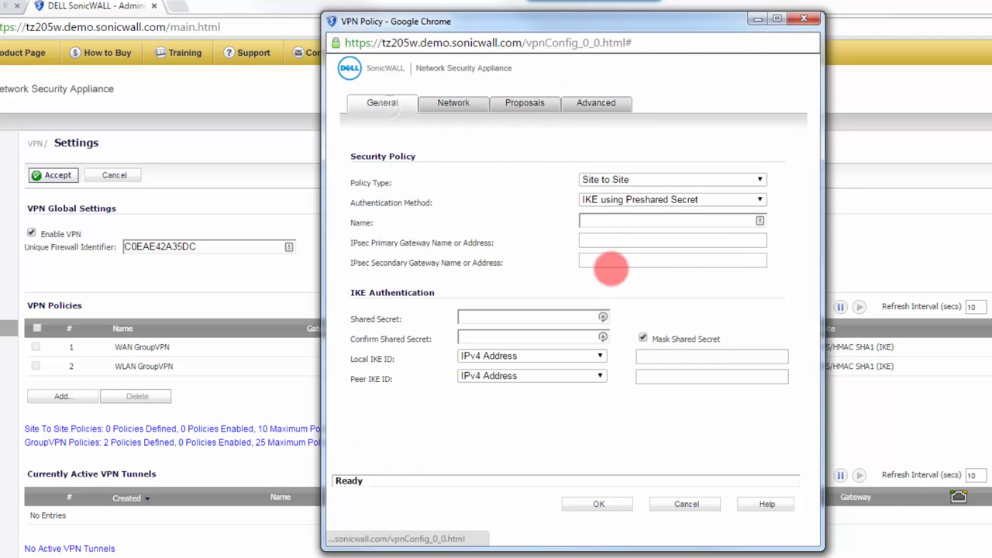
mouse_move(747, 292)
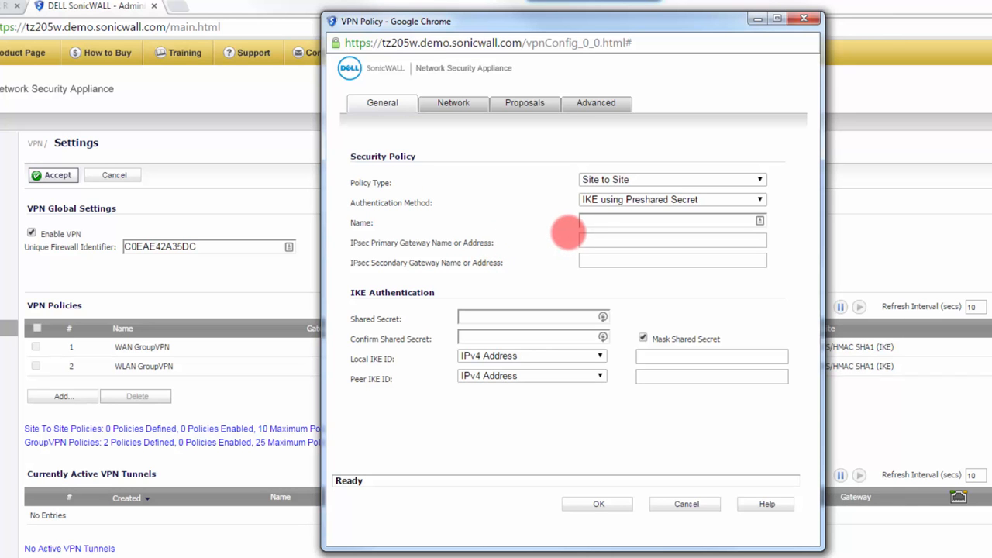
left_click(670, 221)
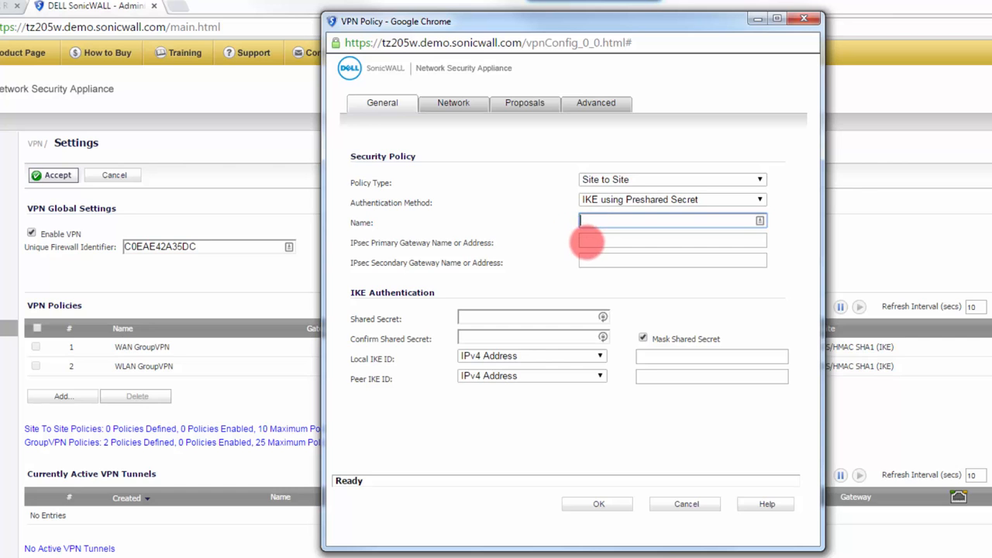
left_click(673, 241)
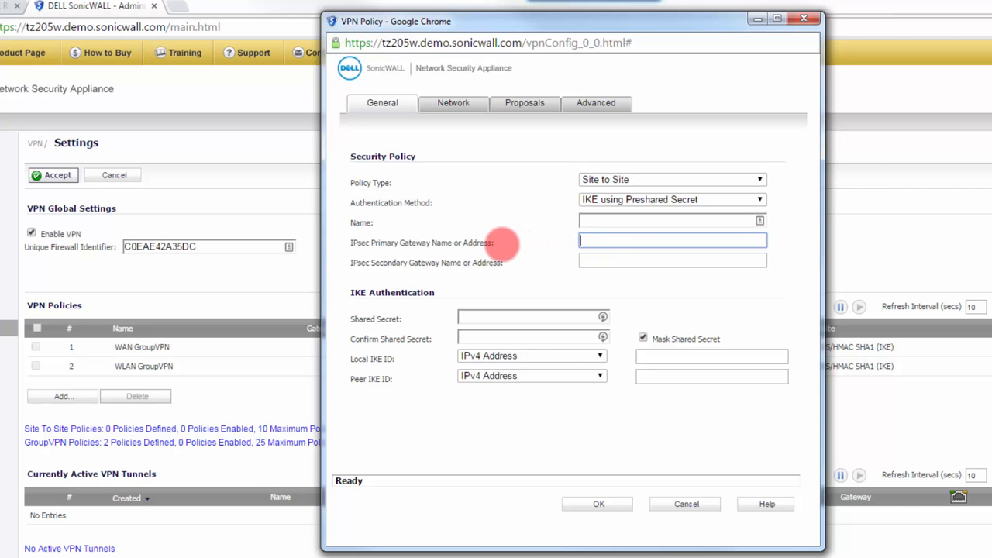
mouse_move(511, 247)
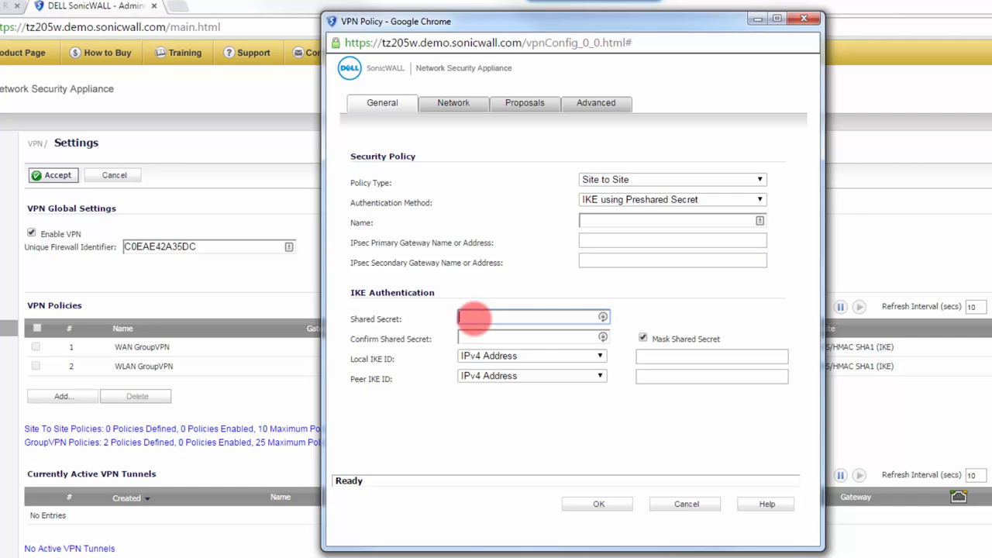
left_click(533, 339)
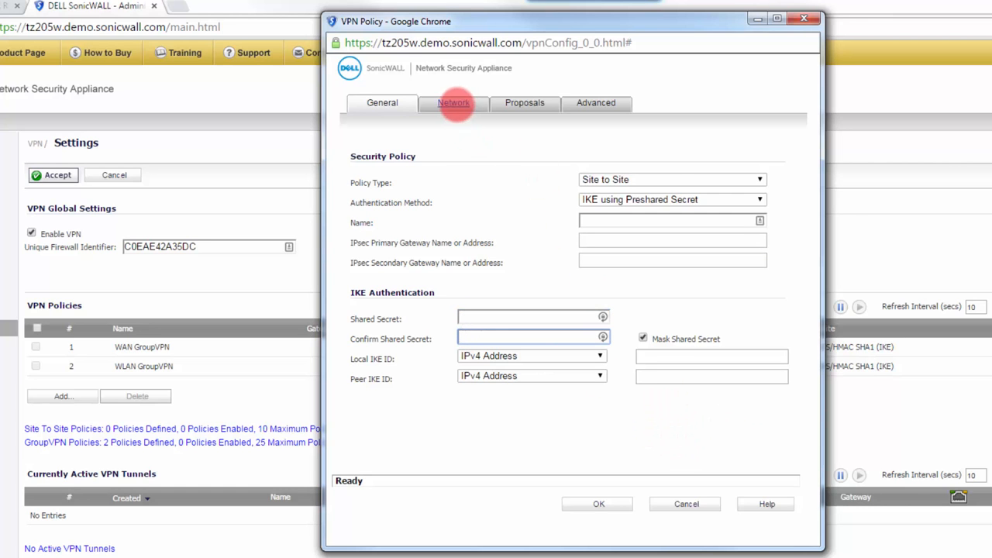
Set the local network to LAN Primary Subnet and review the IKEv2 3DES/SHA1 proposals.
left_click(453, 102)
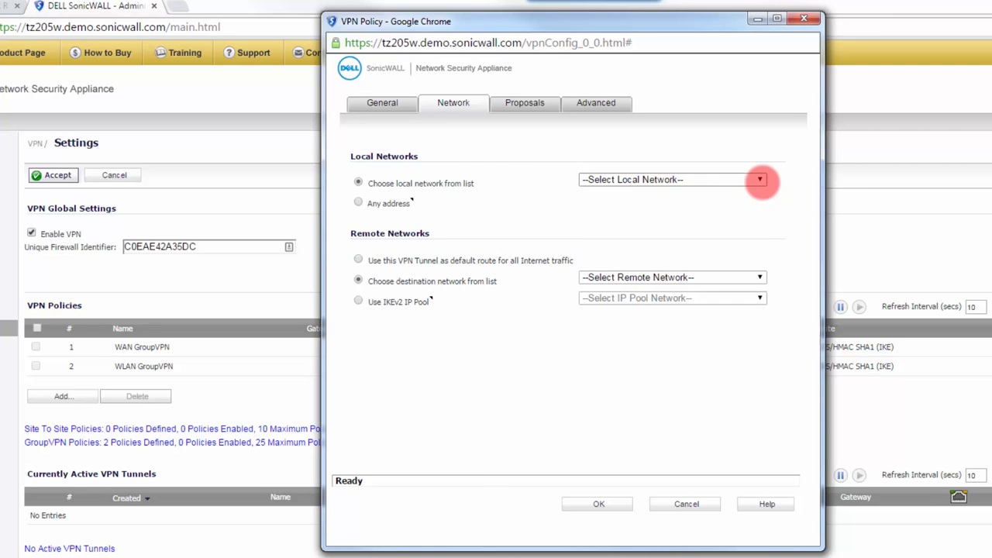
left_click(759, 179)
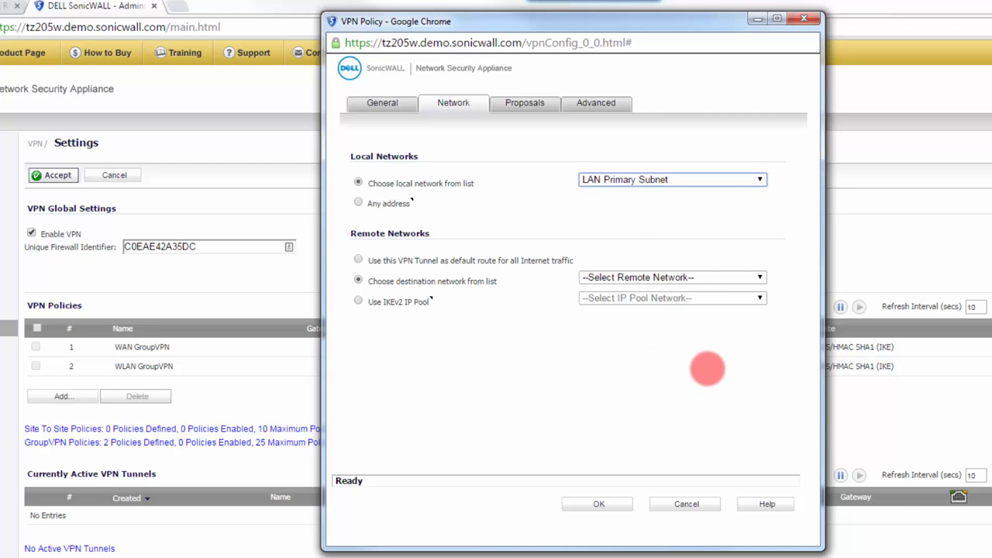
mouse_move(665, 218)
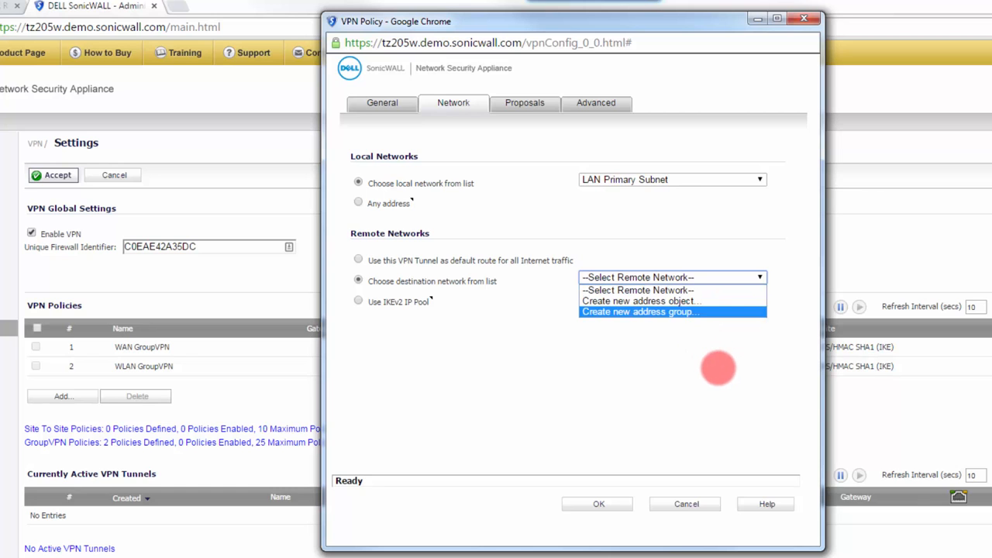
mouse_move(640, 301)
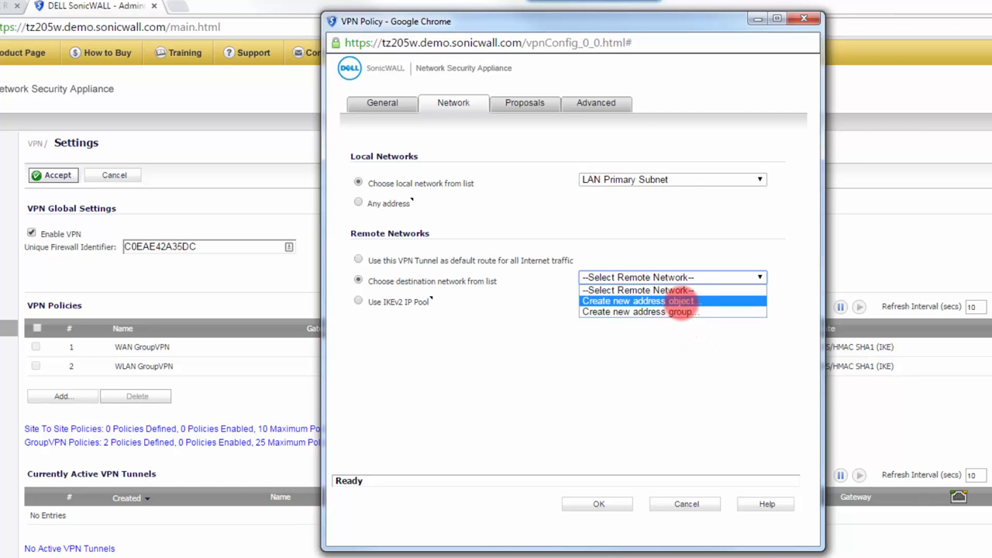
left_click(524, 103)
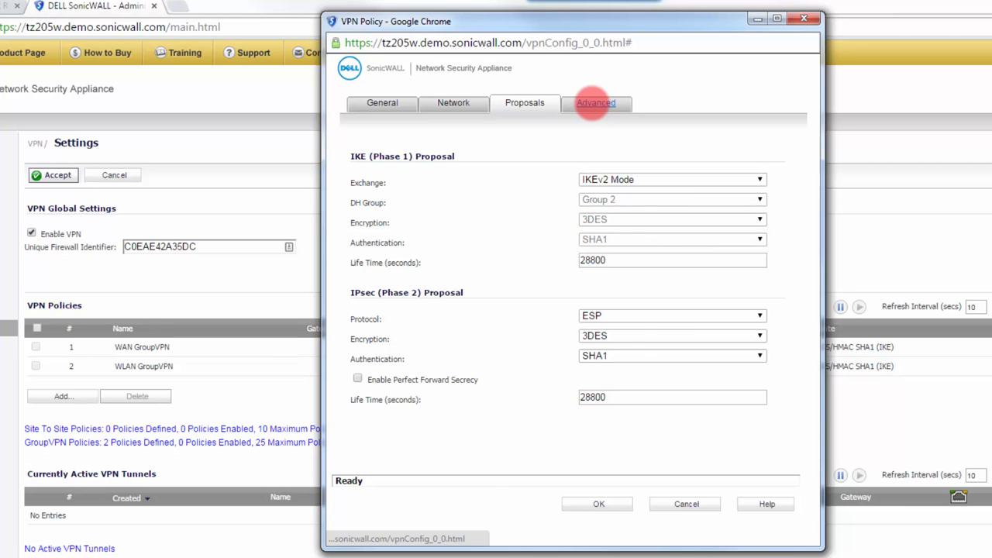
Show the new site-to-site policy's advanced settings, bound to Zone WAN.
left_click(595, 103)
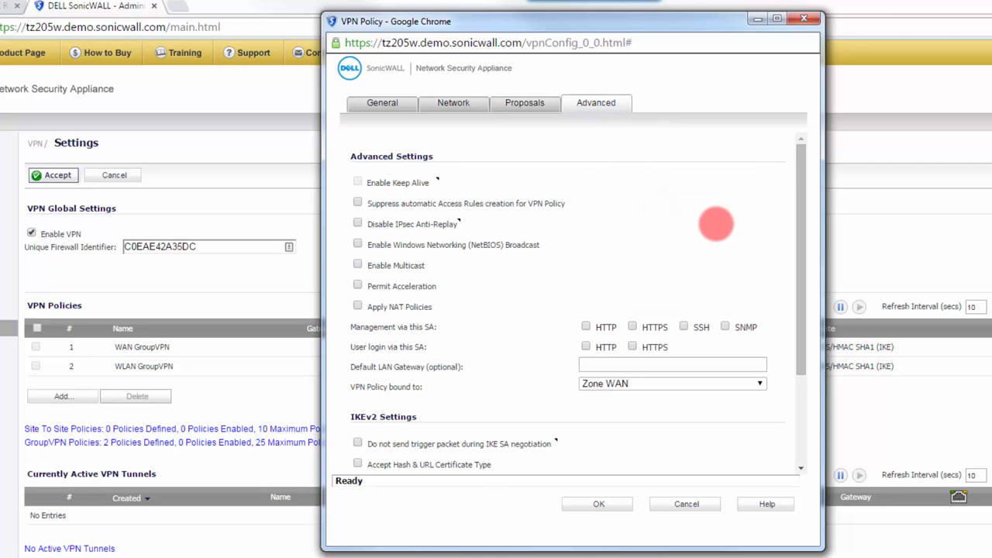
mouse_move(736, 252)
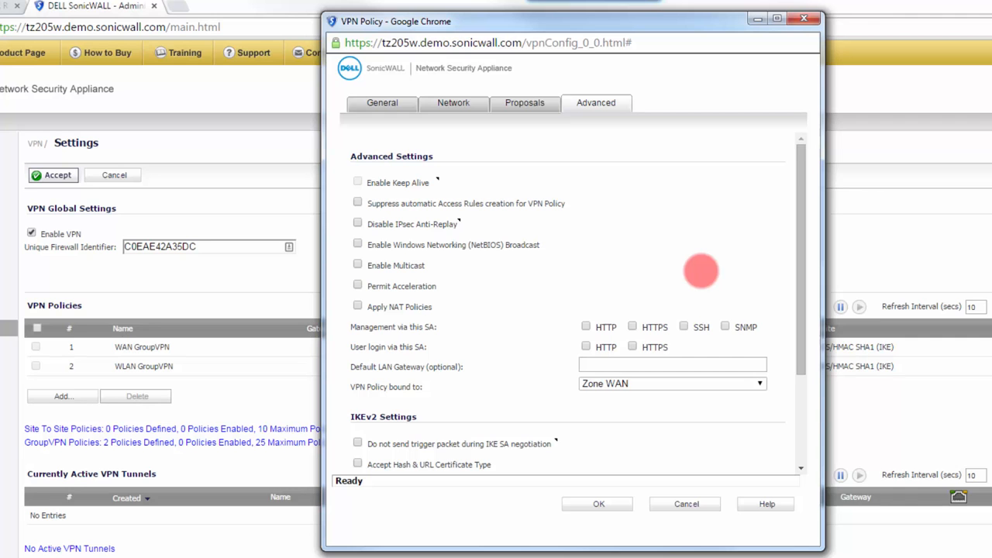
mouse_move(663, 138)
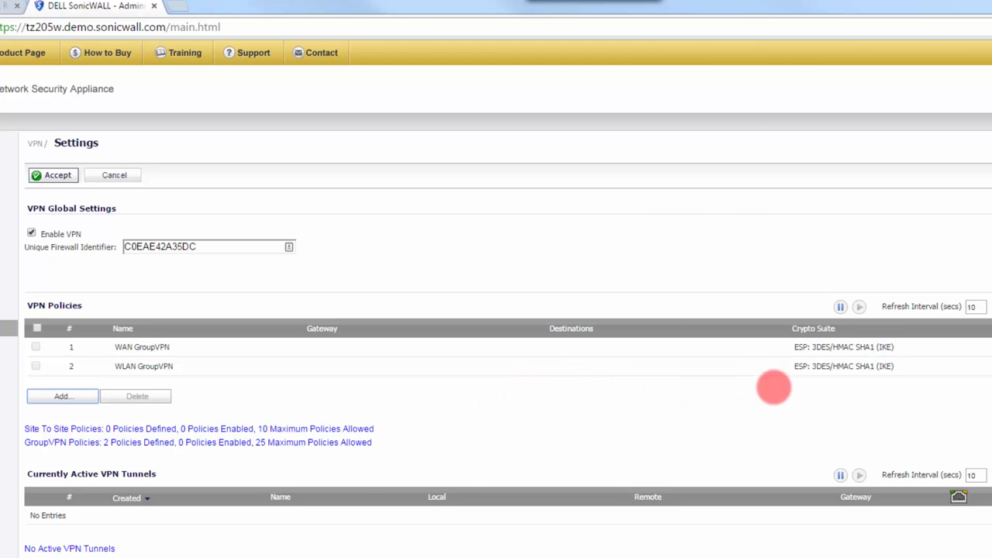
mouse_move(471, 394)
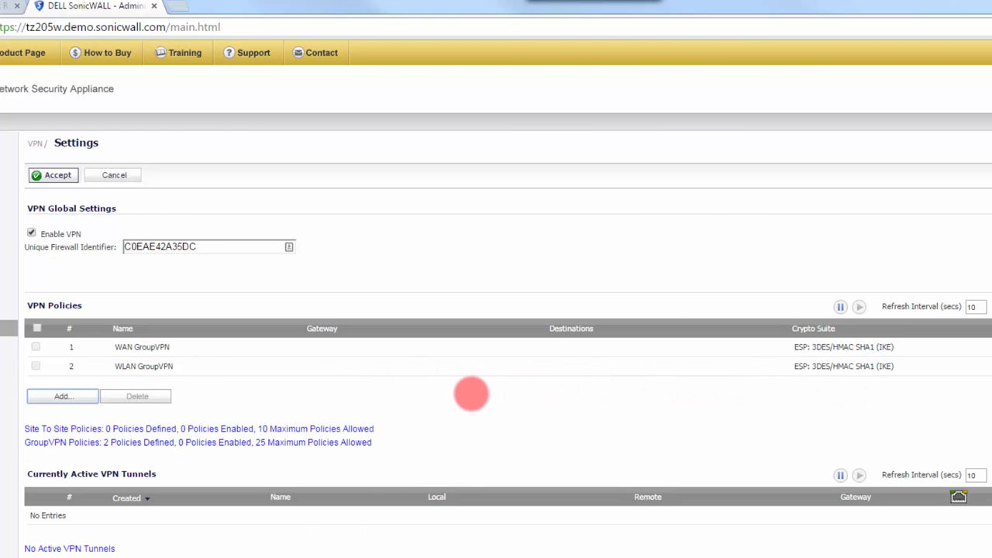
mouse_move(459, 341)
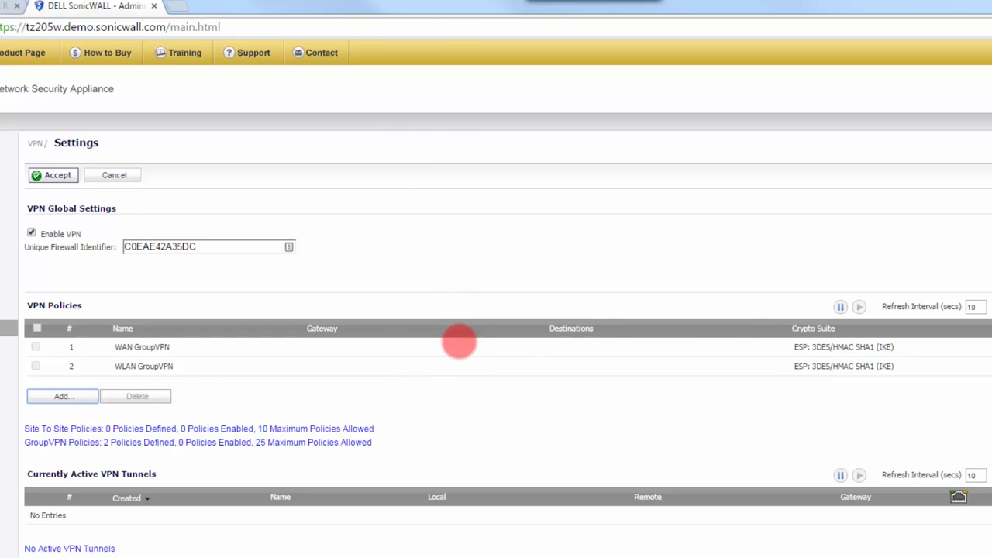
mouse_move(116, 391)
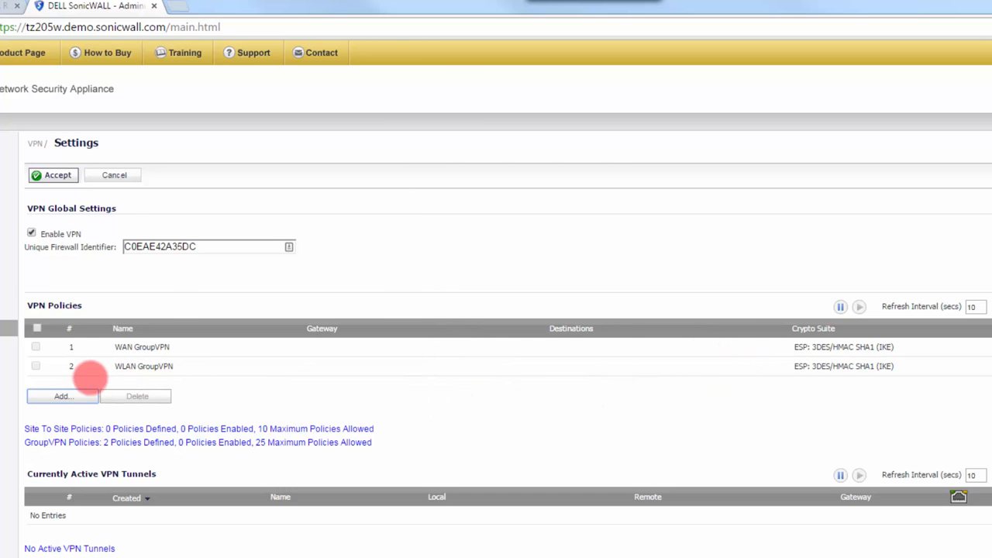
mouse_move(190, 380)
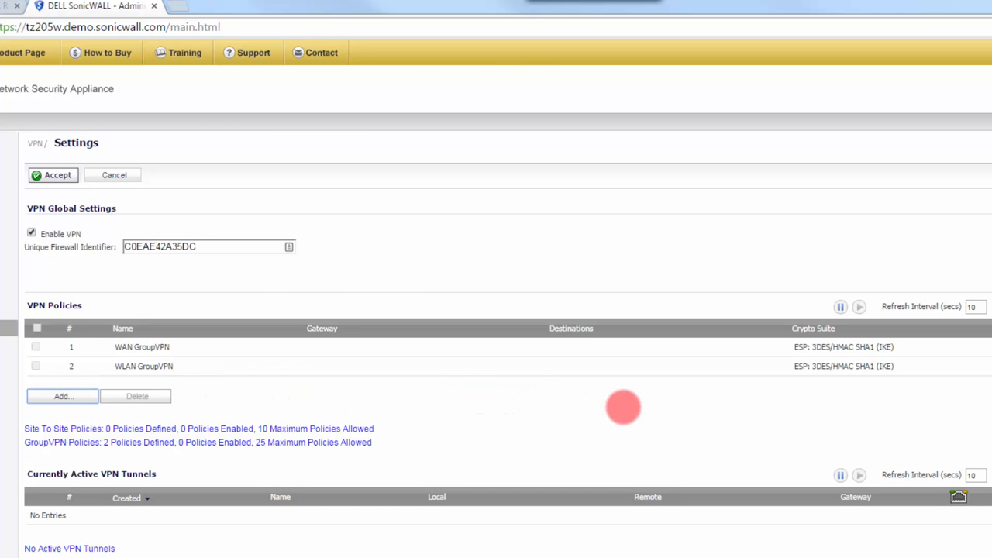
mouse_move(686, 428)
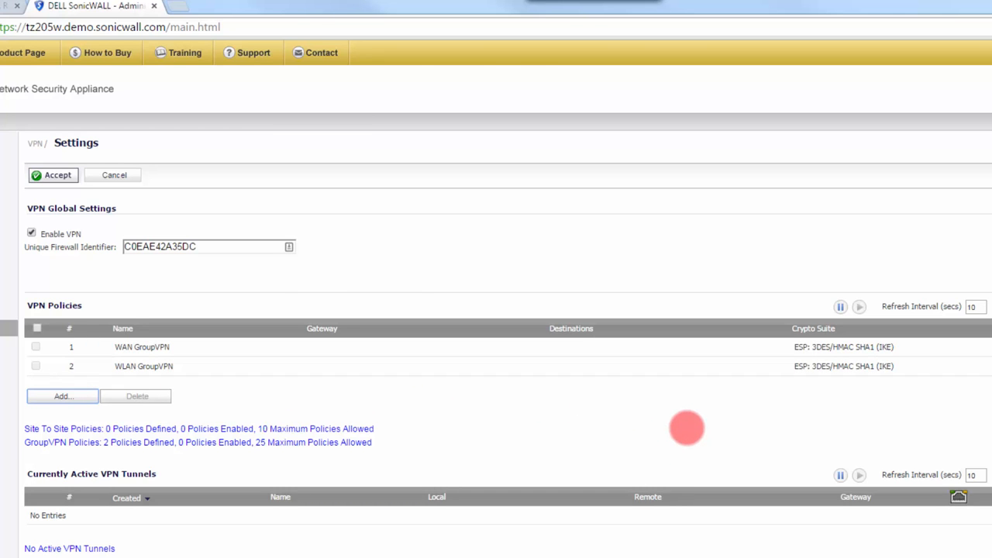